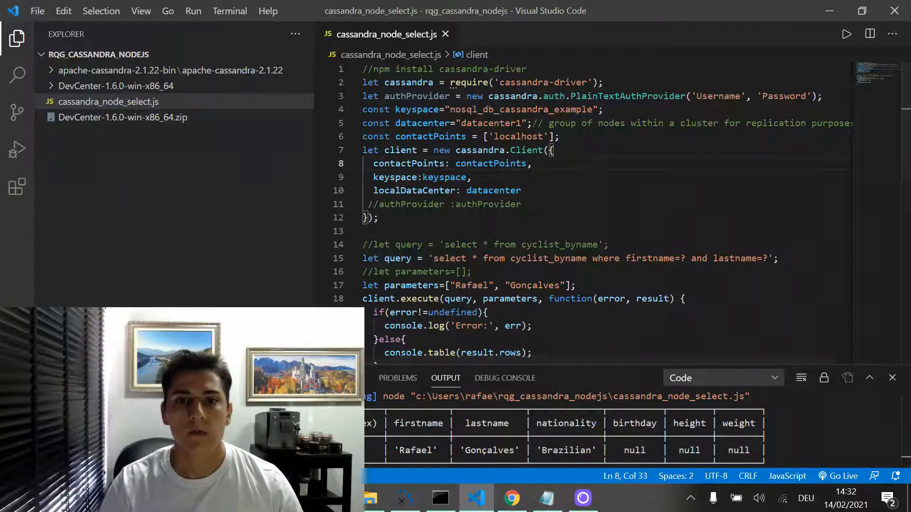
Highlight the commented-out authProvider line and the 'Rafael' search value in the script
{"action": "left_click_drag", "start_coordinate": [371, 69], "coordinate": [526, 69]}
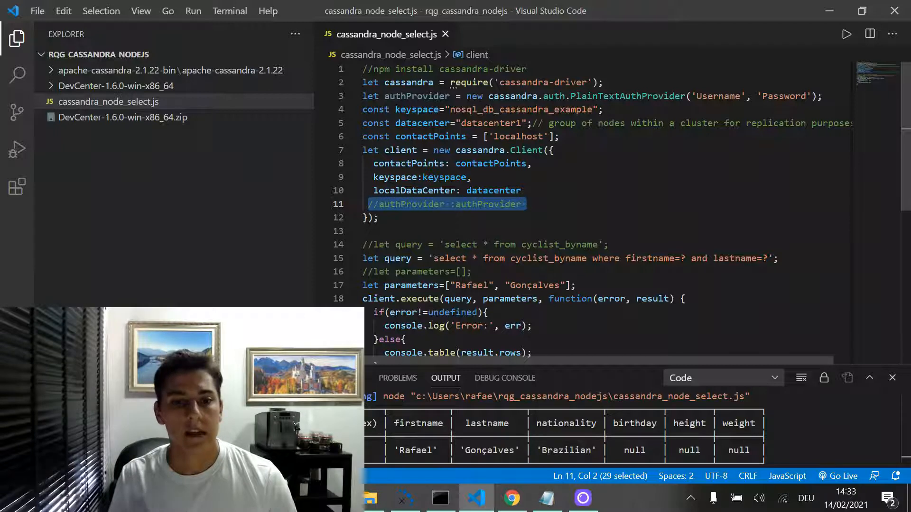
{"action": "scroll", "scroll_direction": "down", "scroll_amount": 3}
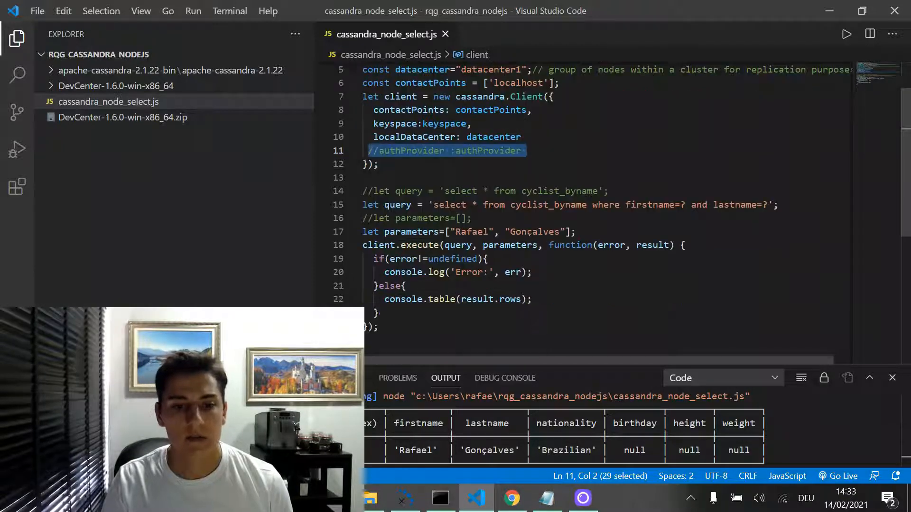
{"action": "double_click", "coordinate": [420, 245]}
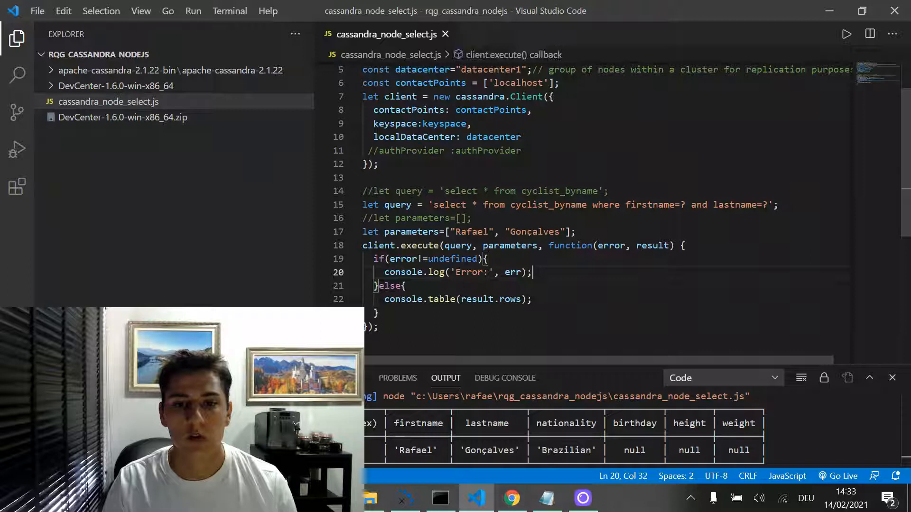
{"action": "double_click", "coordinate": [459, 245]}
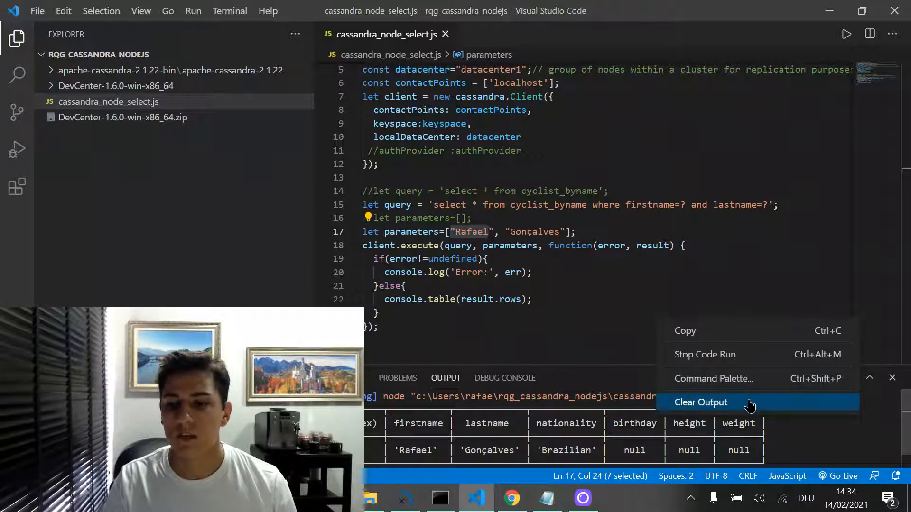
Clear the Rafael result from the Output panel and return to the script
{"action": "left_click", "coordinate": [701, 403]}
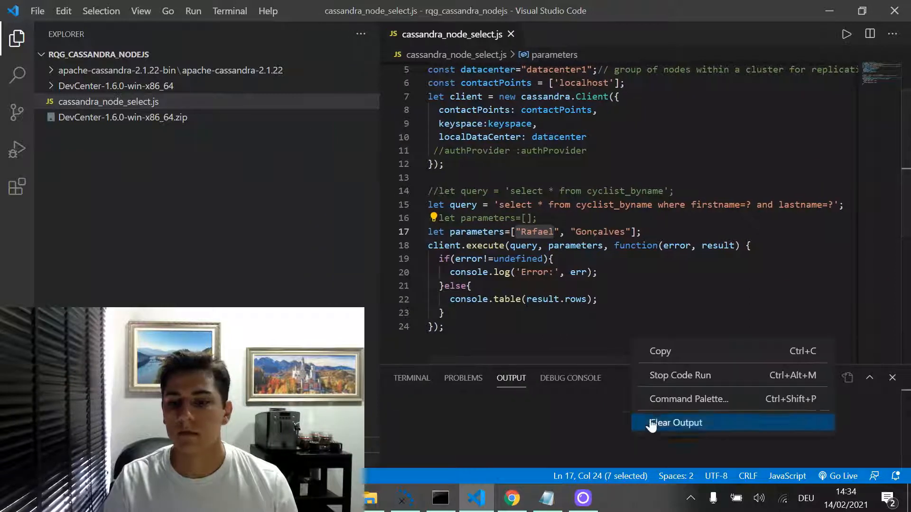
{"action": "left_click", "coordinate": [676, 423]}
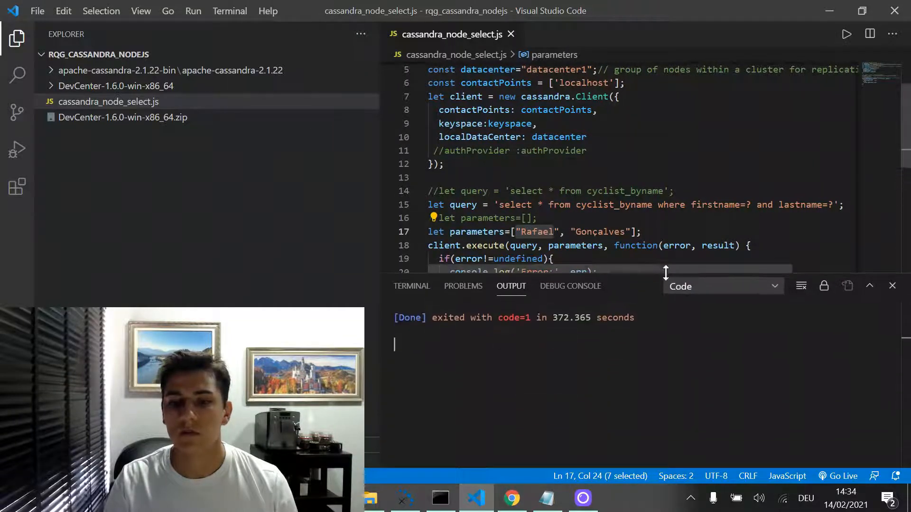
{"action": "mouse_move", "coordinate": [511, 498]}
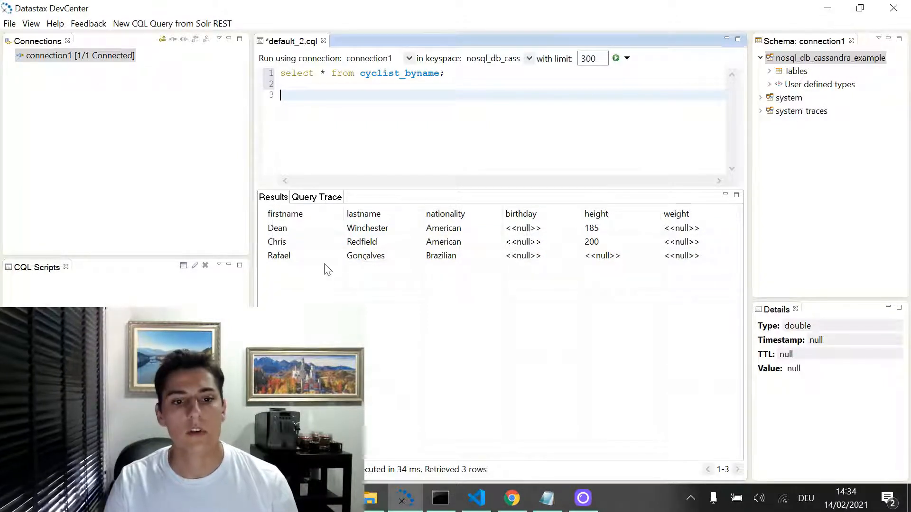
{"action": "left_click", "coordinate": [477, 497]}
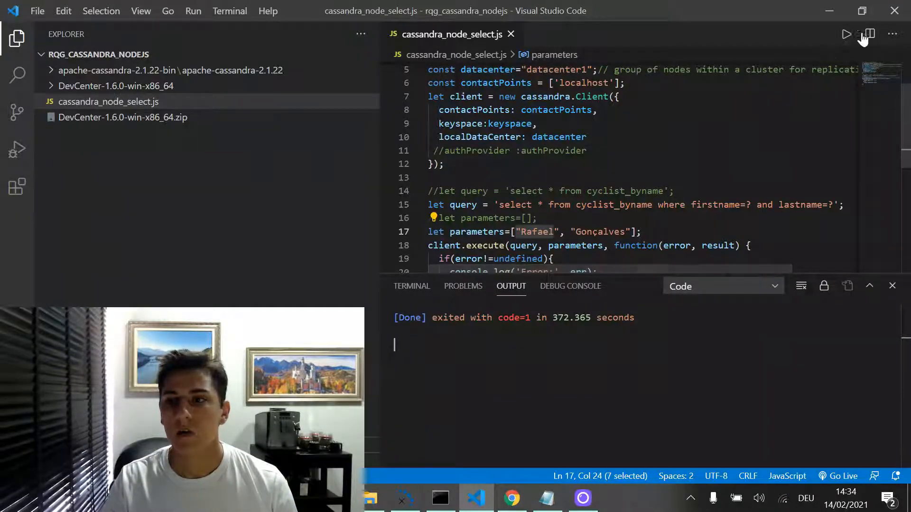
Run the filtered Rafael query, then switch to the unfiltered query with empty parameters
{"action": "left_click", "coordinate": [847, 34]}
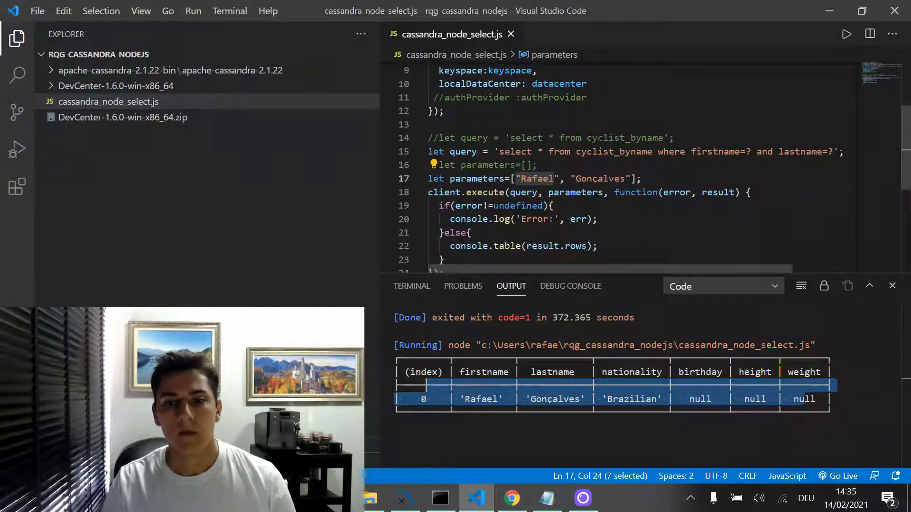
{"action": "type", "text": "//"}
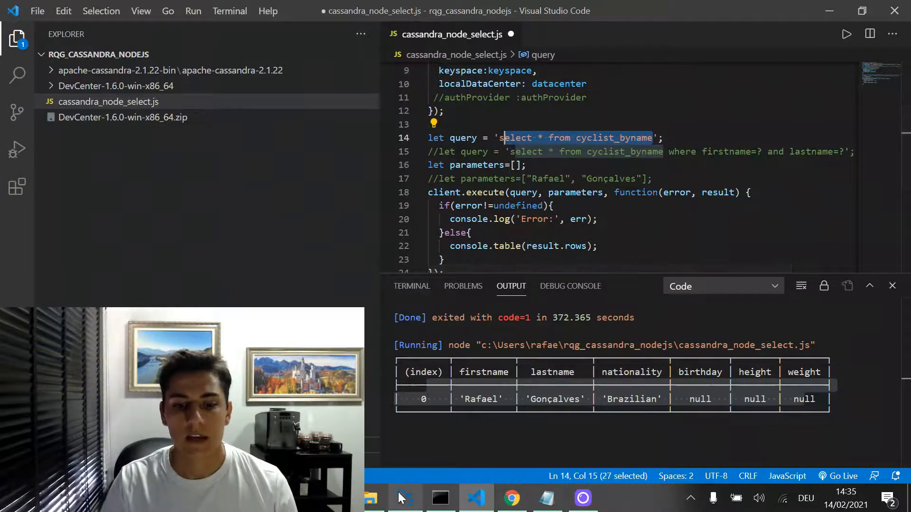
Save the script, clear the output, and run the unfiltered query
{"action": "left_click", "coordinate": [405, 499]}
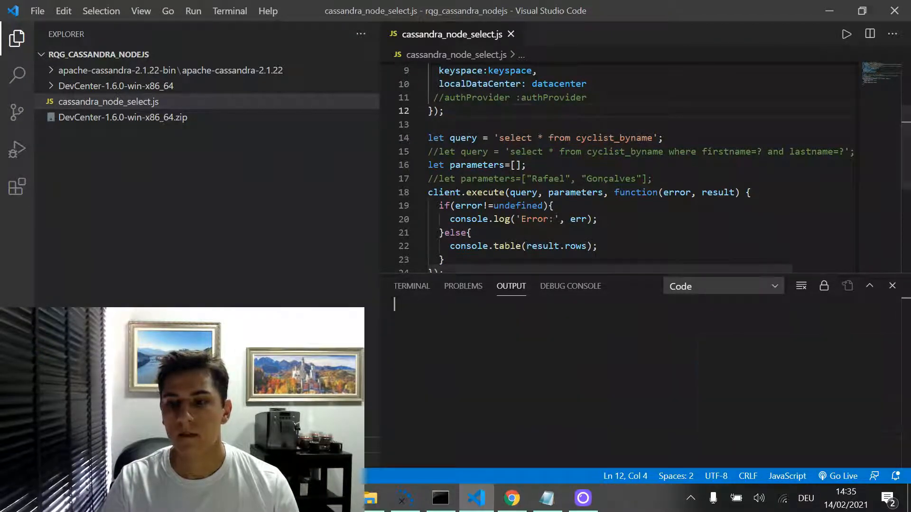
{"action": "left_click", "coordinate": [846, 34]}
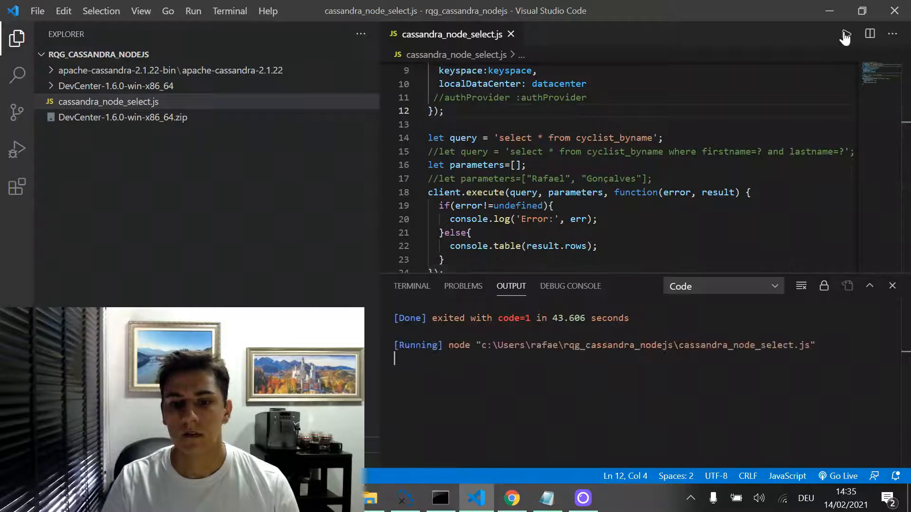